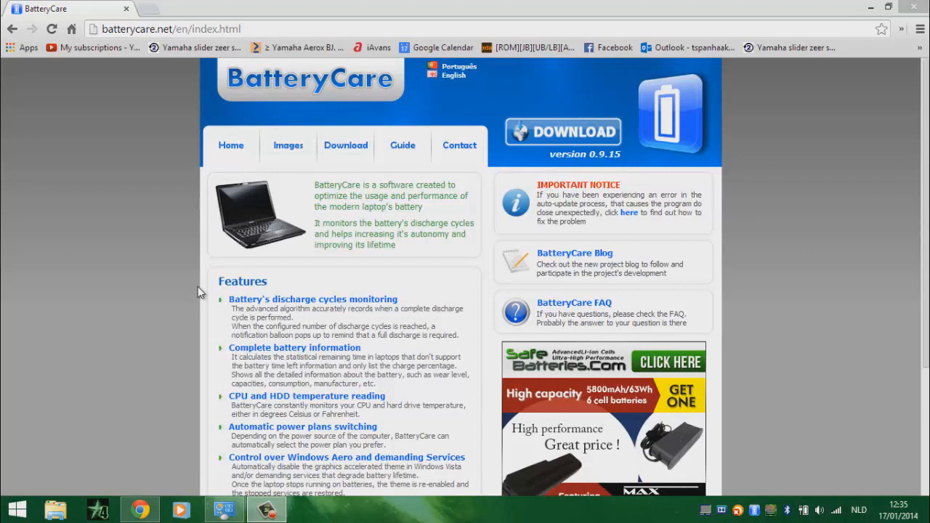
mouse_move(114, 242)
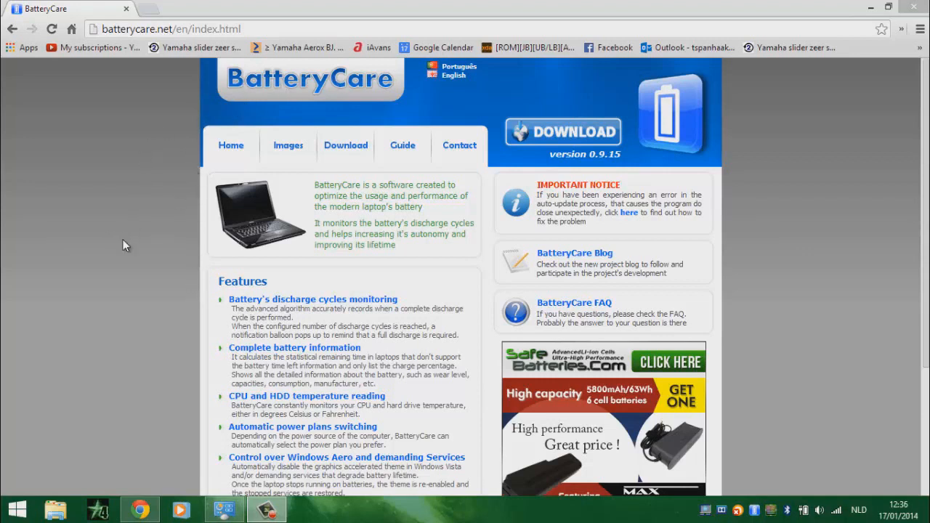
mouse_move(332, 230)
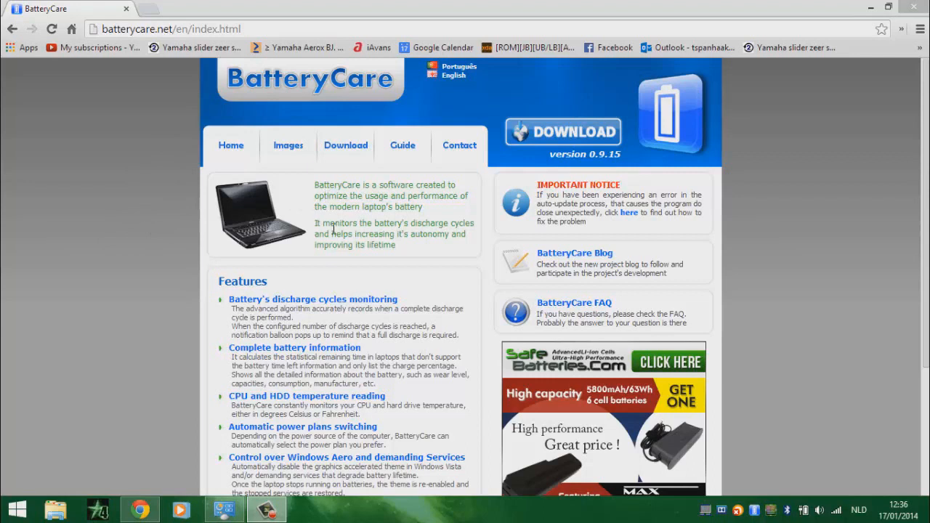
mouse_move(452, 247)
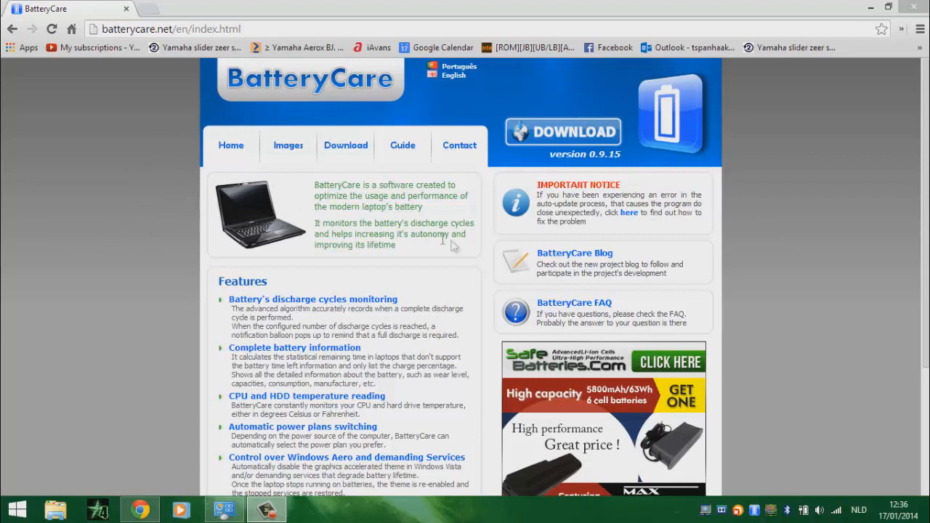
Open BatteryCare's main window from the tray, showing 100% capacity, full charge and 28/30 cycles
click(755, 510)
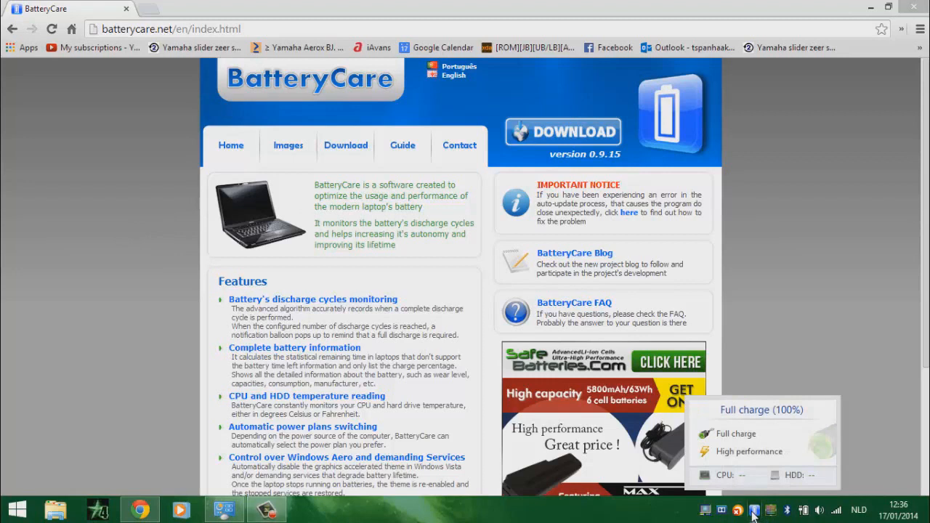
click(758, 509)
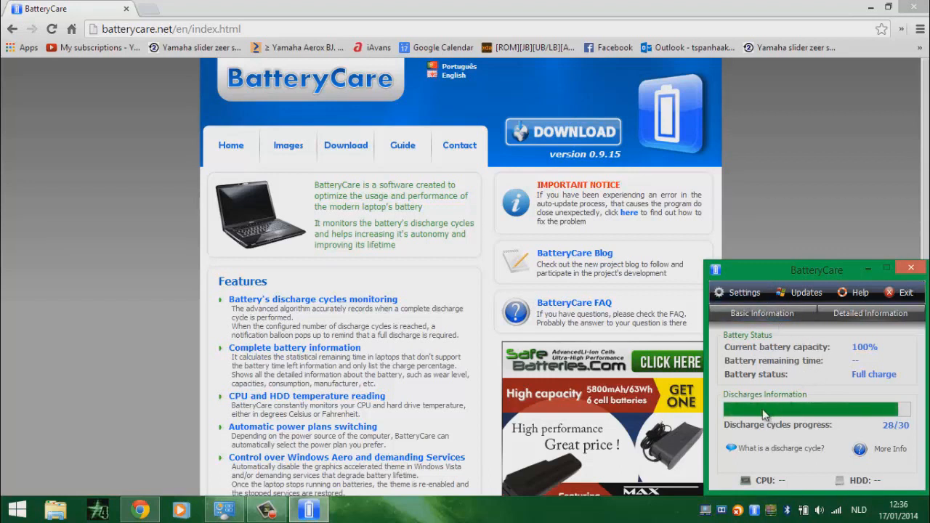
mouse_move(737, 297)
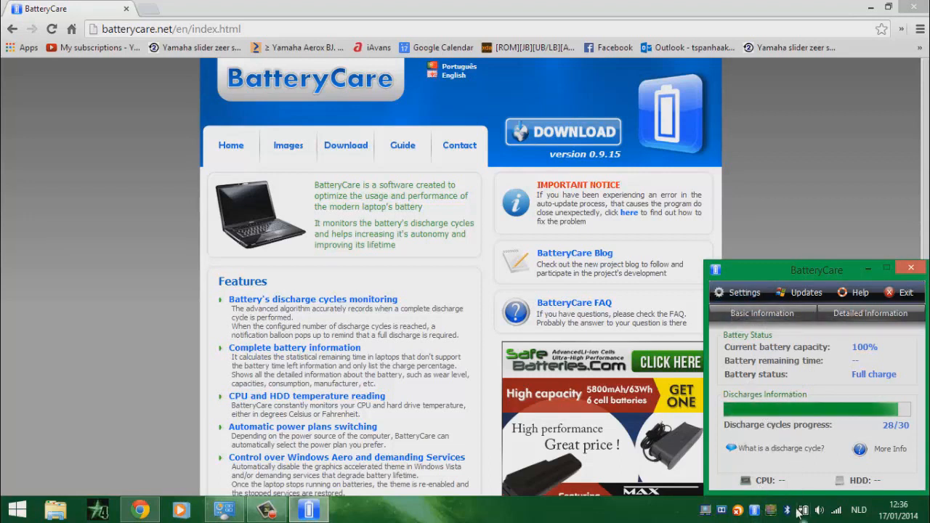
Open Power Options from the battery meter, with High performance active, and bring BatteryCare forward
click(802, 510)
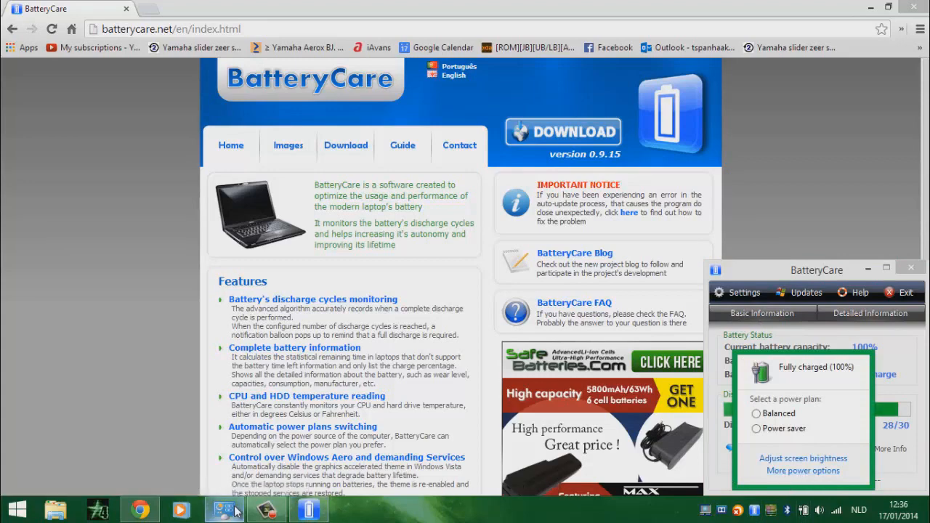
click(802, 470)
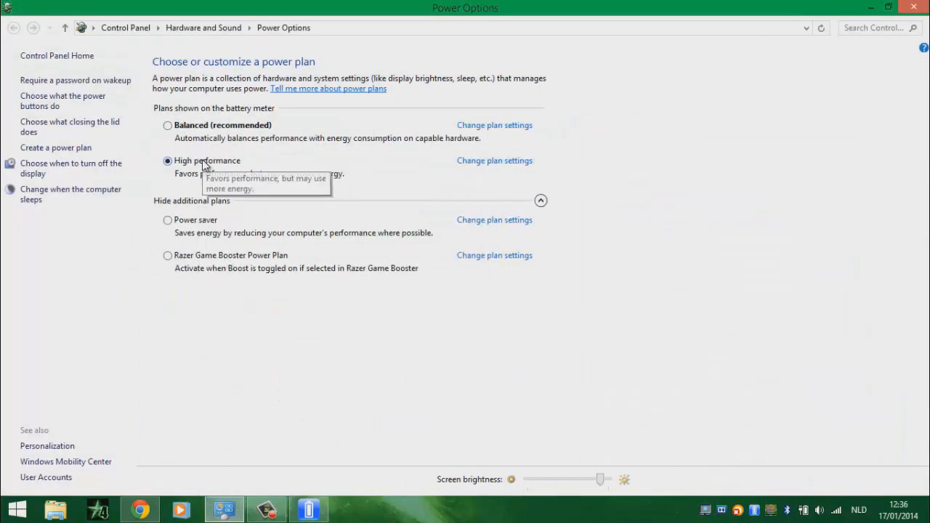
click(308, 509)
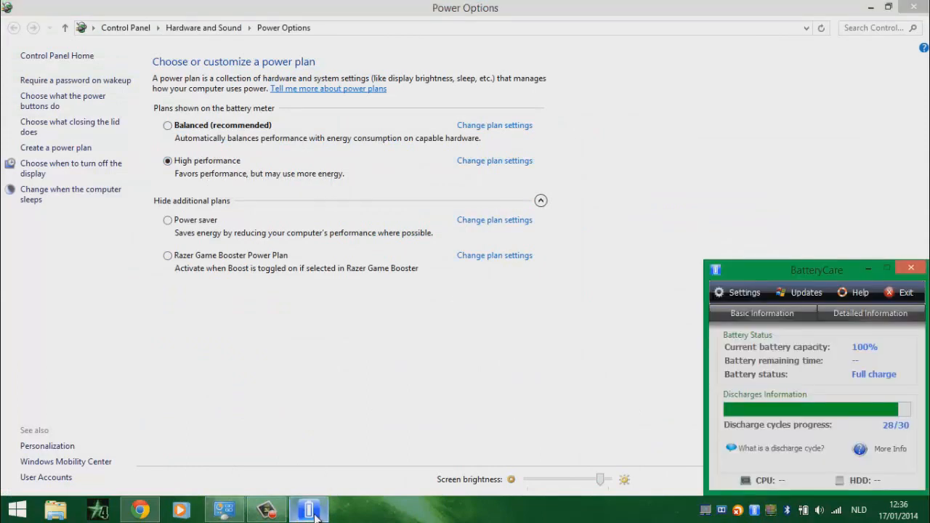
mouse_move(745, 292)
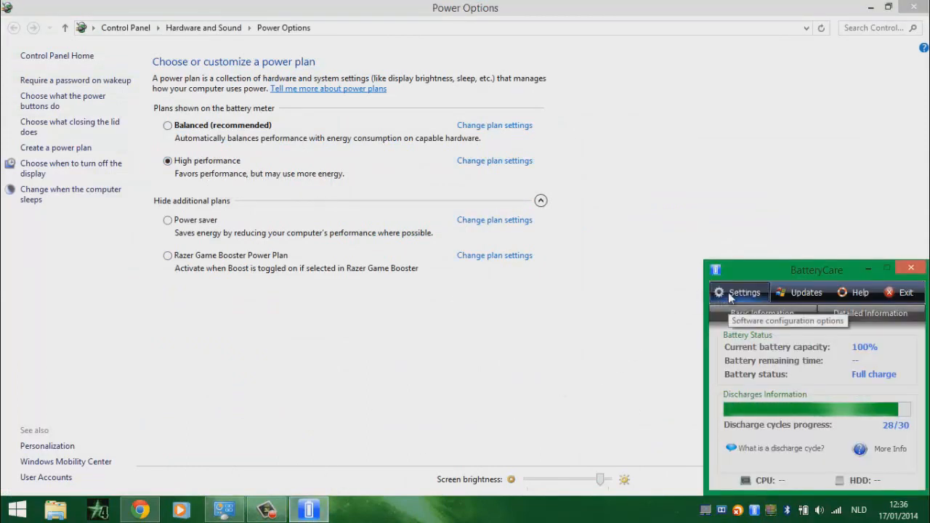
Set BatteryCare to use Power saver on battery and High performance plugged in, and save
click(738, 292)
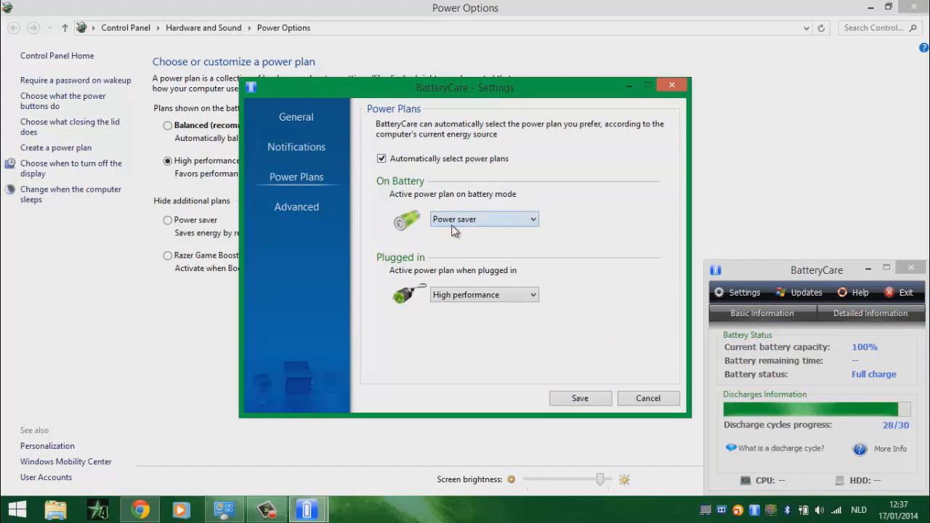
mouse_move(228, 323)
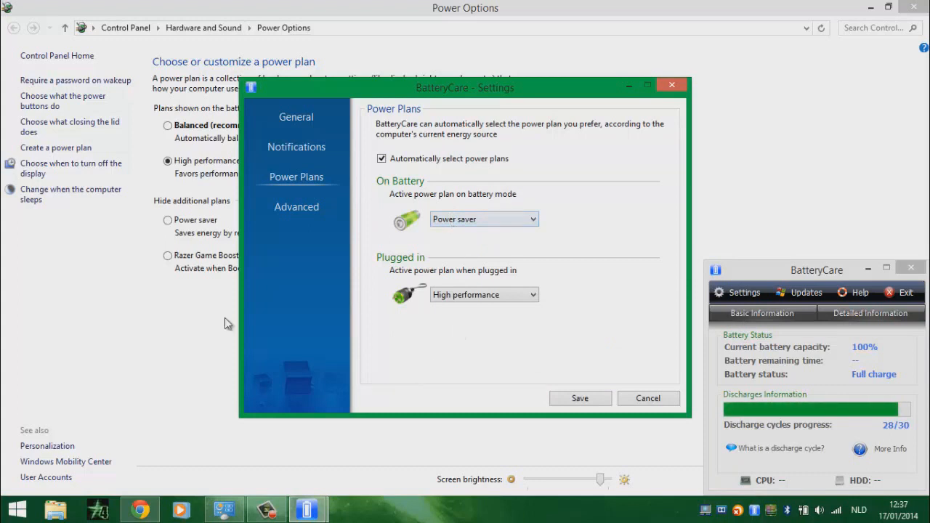
click(648, 398)
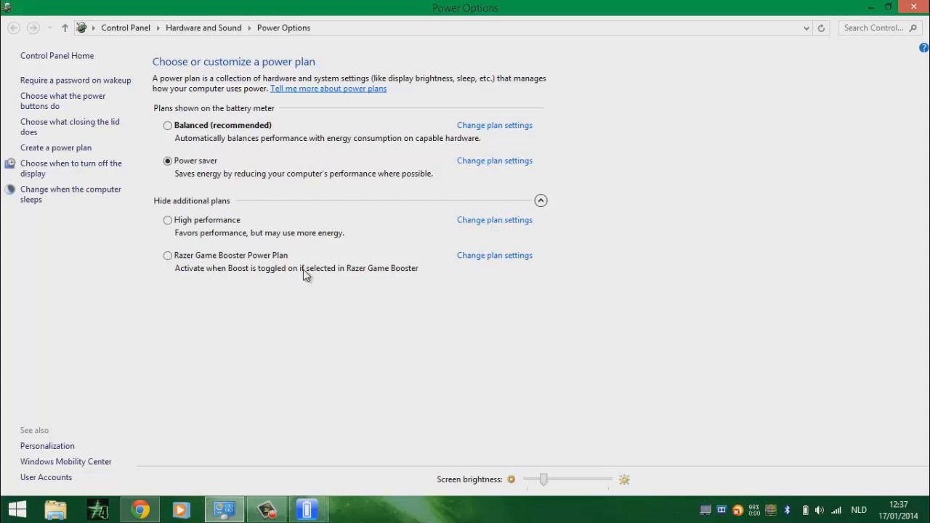
Raise brightness to maximum, reactivate High performance, and open the Power saver plan's settings
drag(544, 480, 589, 480)
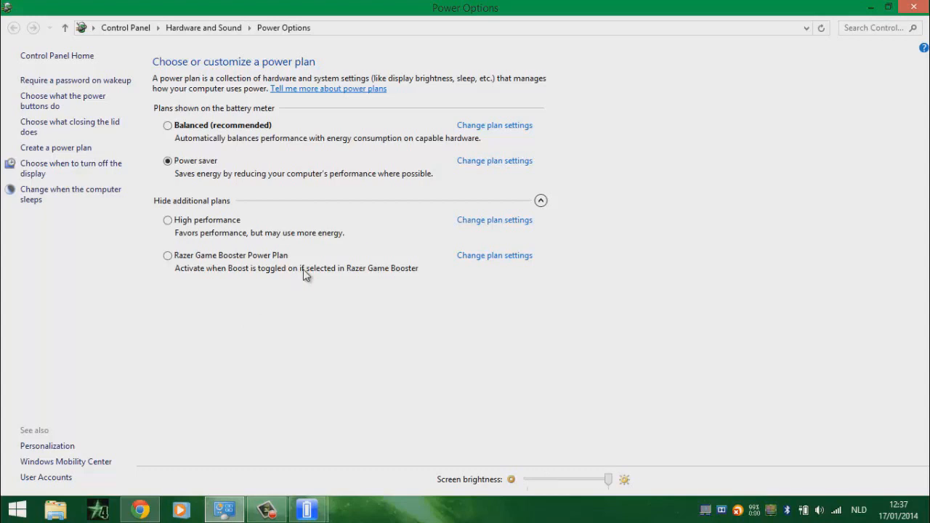
click(168, 220)
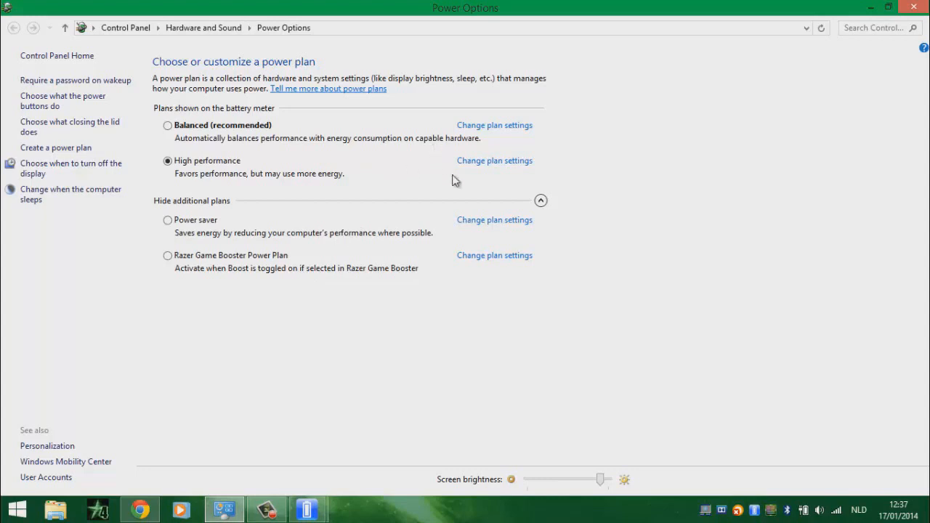
mouse_move(679, 374)
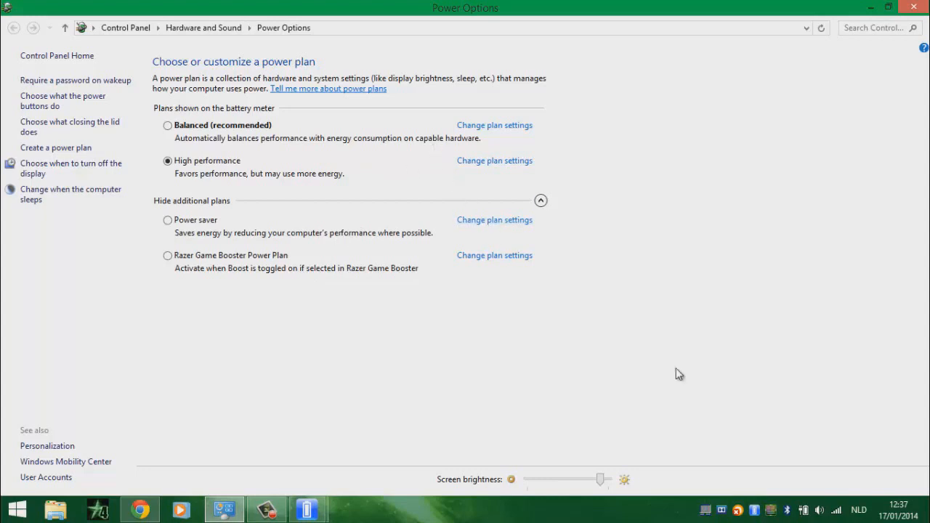
mouse_move(656, 415)
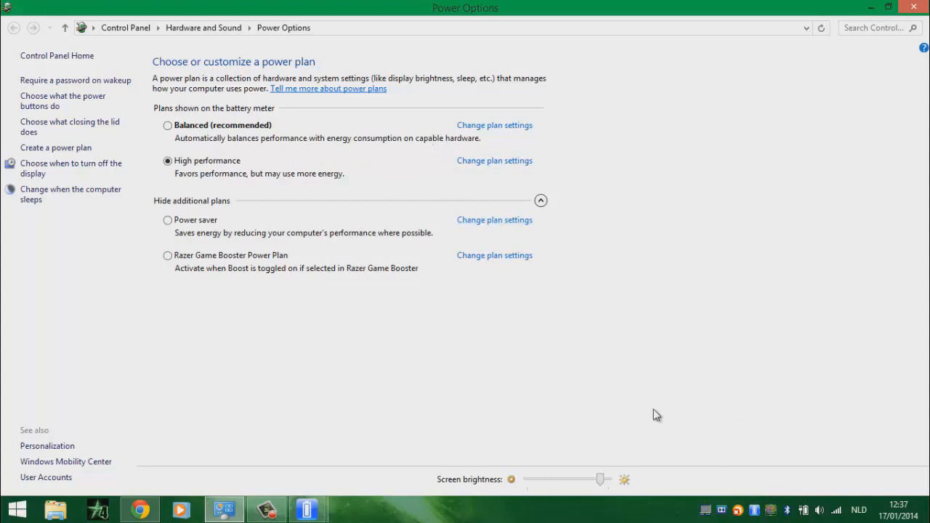
mouse_move(819, 495)
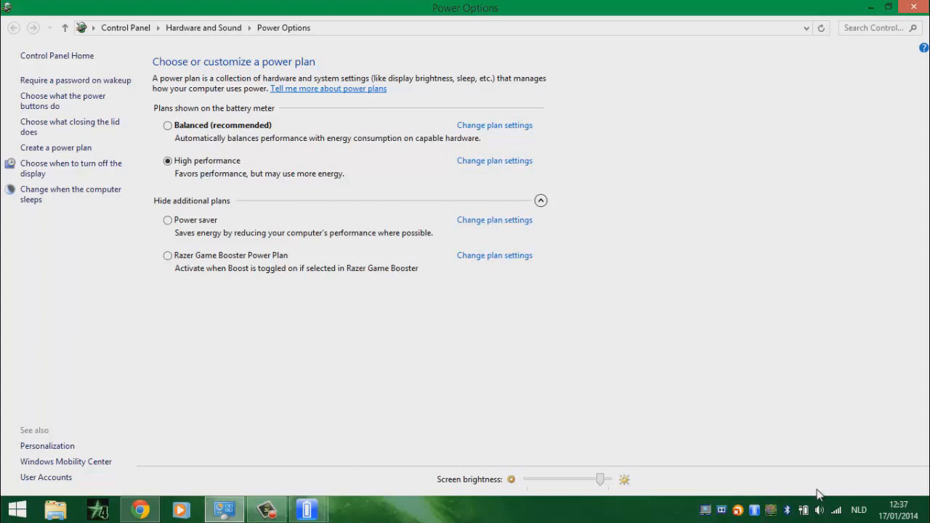
mouse_move(473, 233)
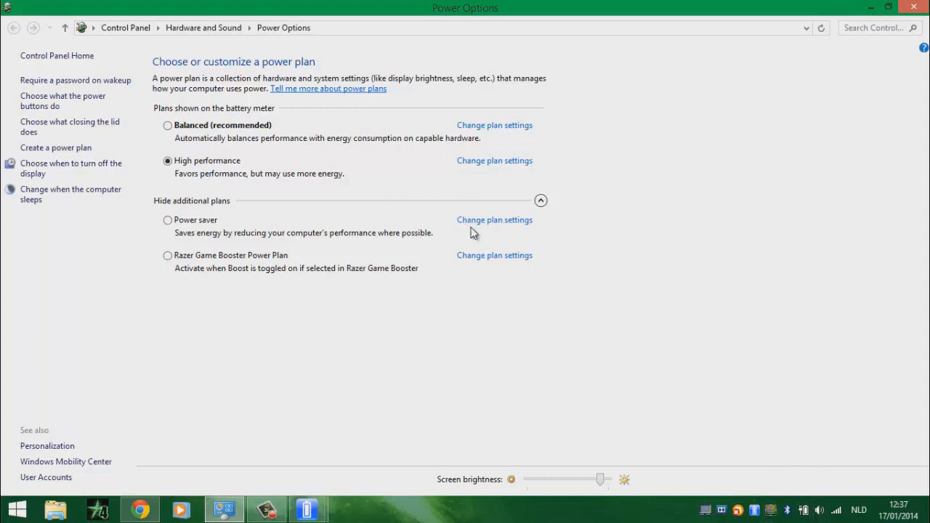
click(494, 220)
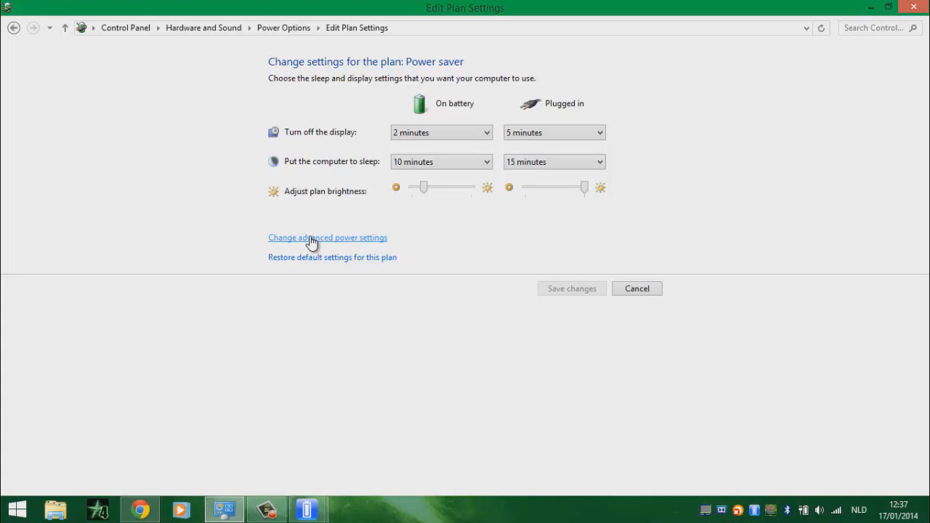
Review Power saver's advanced processor (5% minimum state) and display-off settings, then close the windows
click(328, 238)
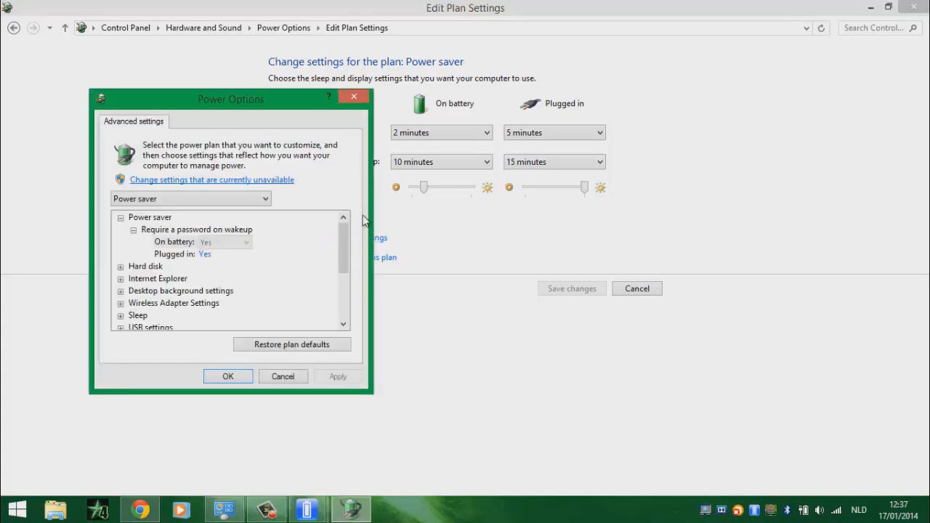
scroll(down, 3)
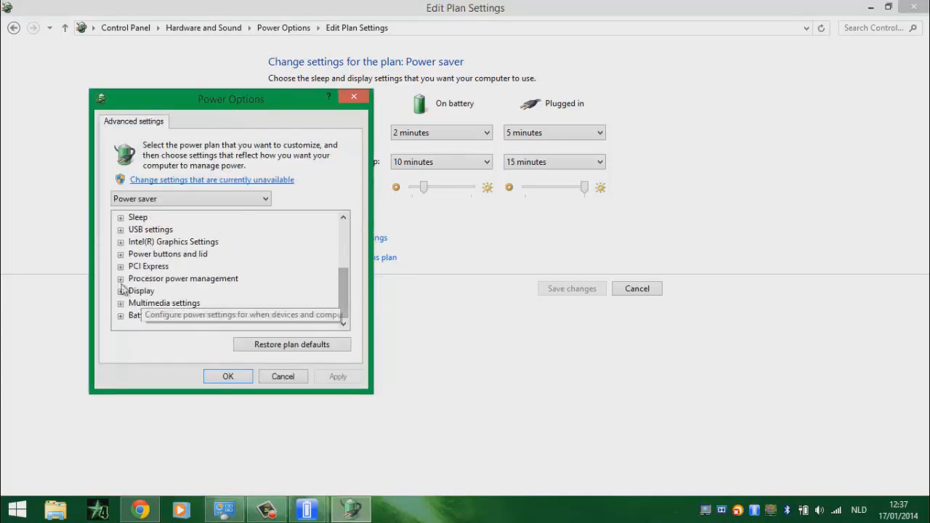
click(120, 279)
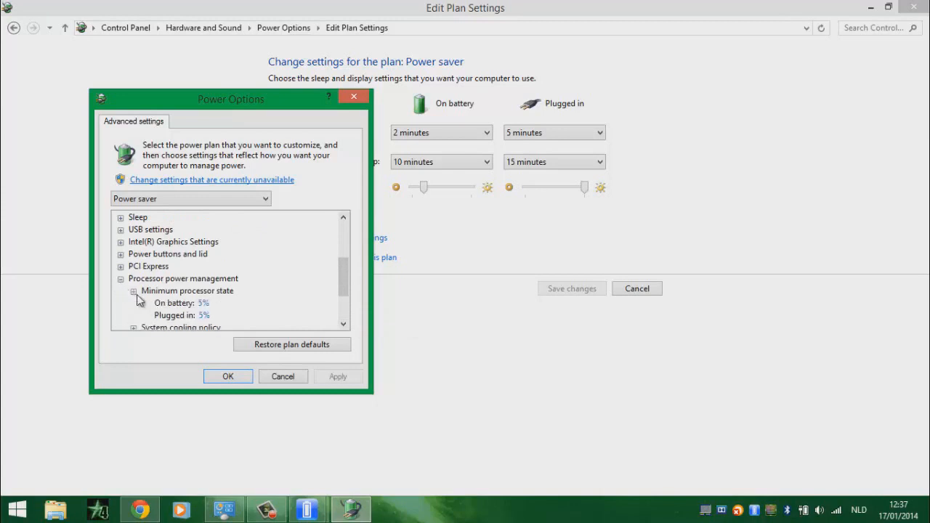
scroll(down, 3)
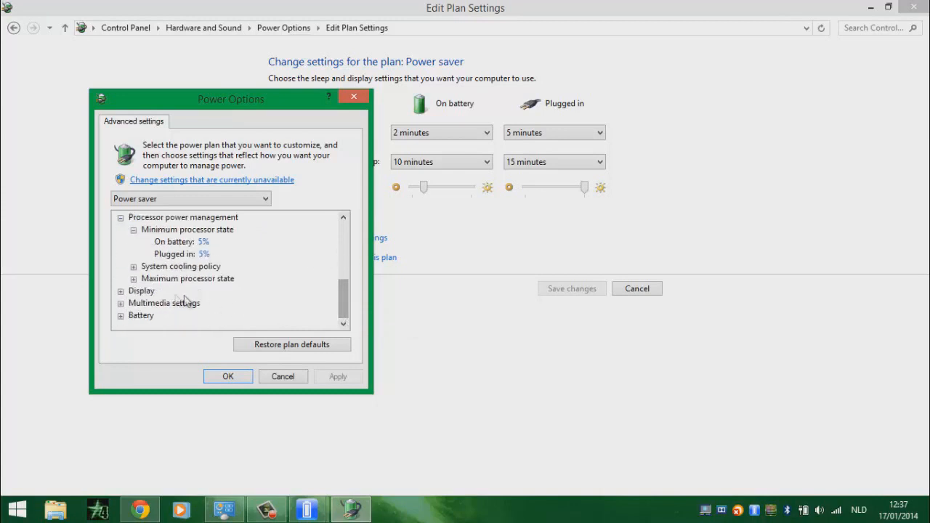
click(120, 290)
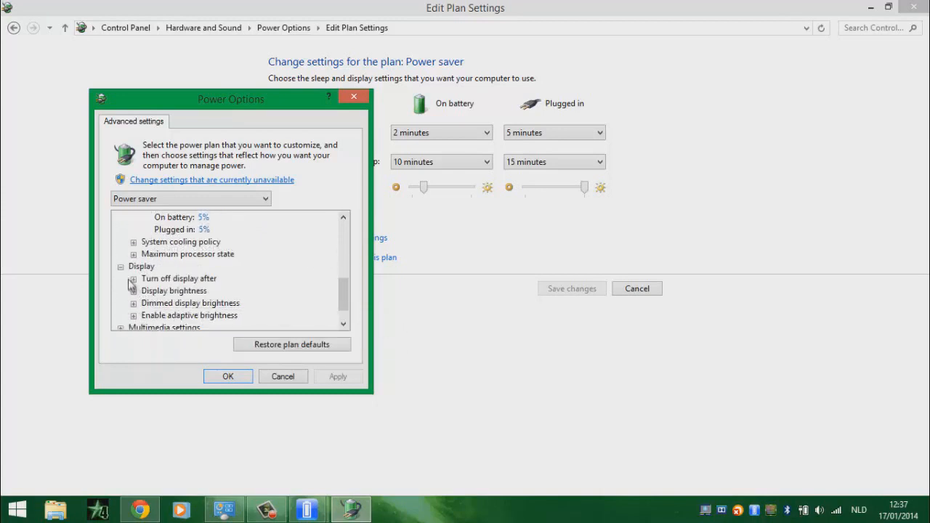
click(133, 279)
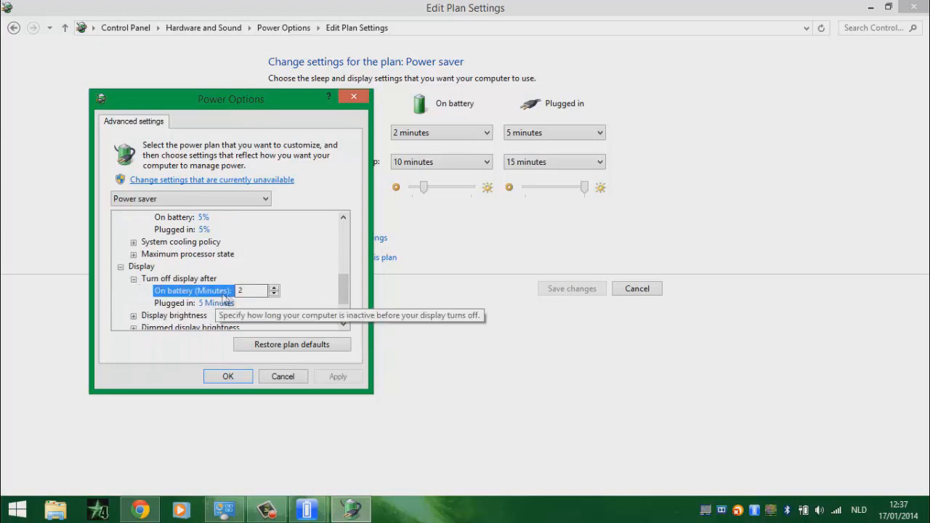
mouse_move(242, 360)
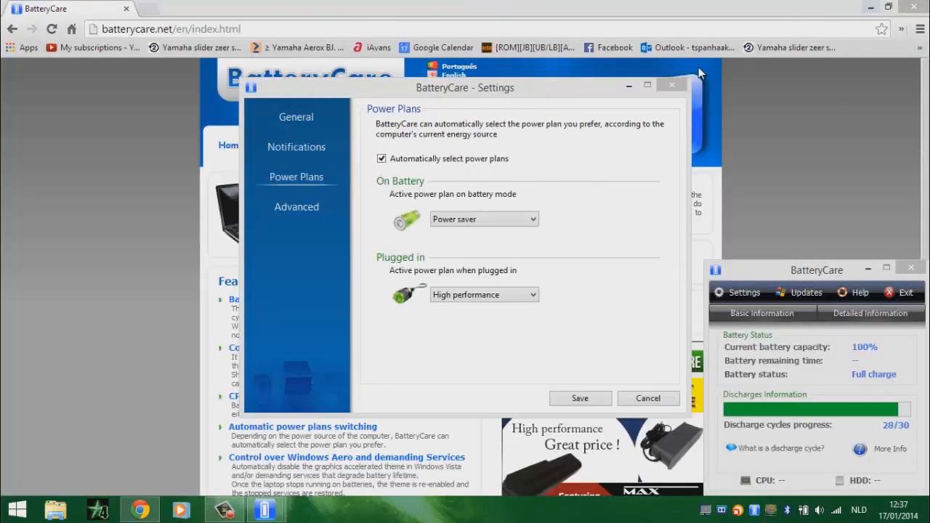
click(671, 84)
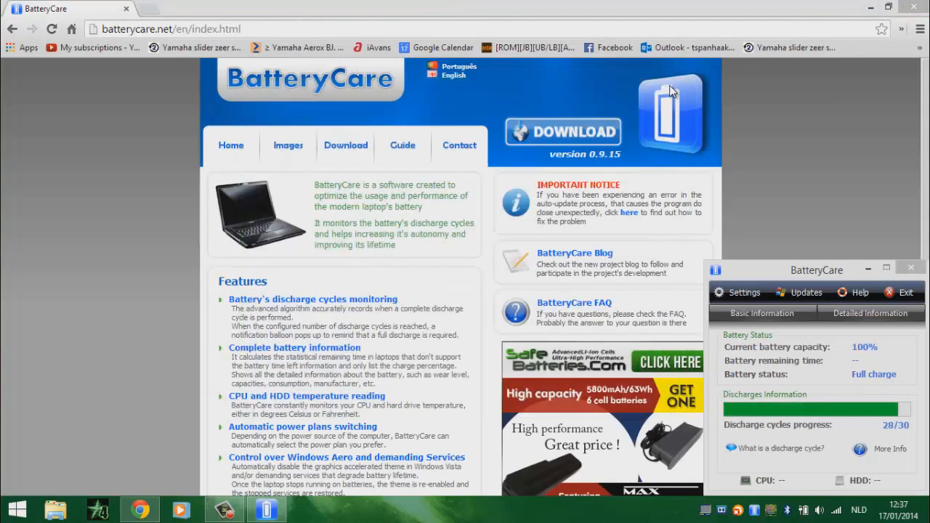
mouse_move(652, 4)
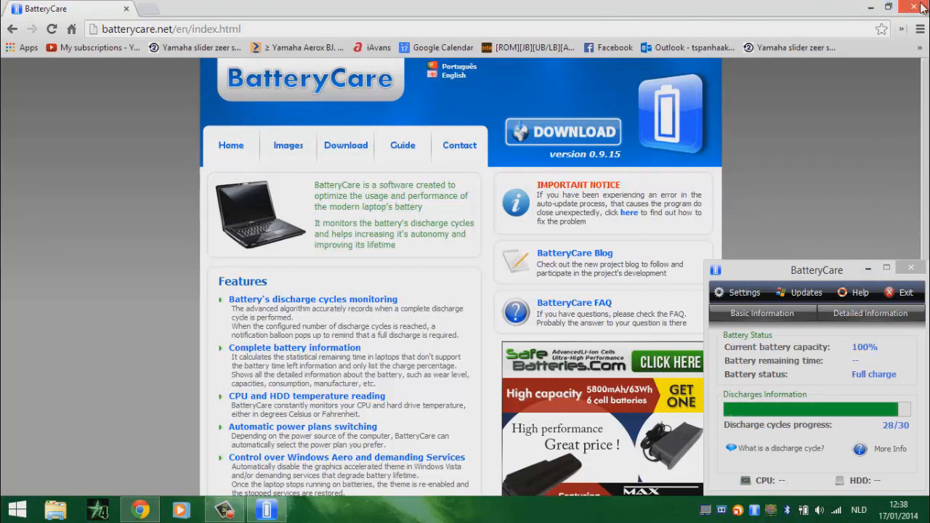
mouse_move(920, 7)
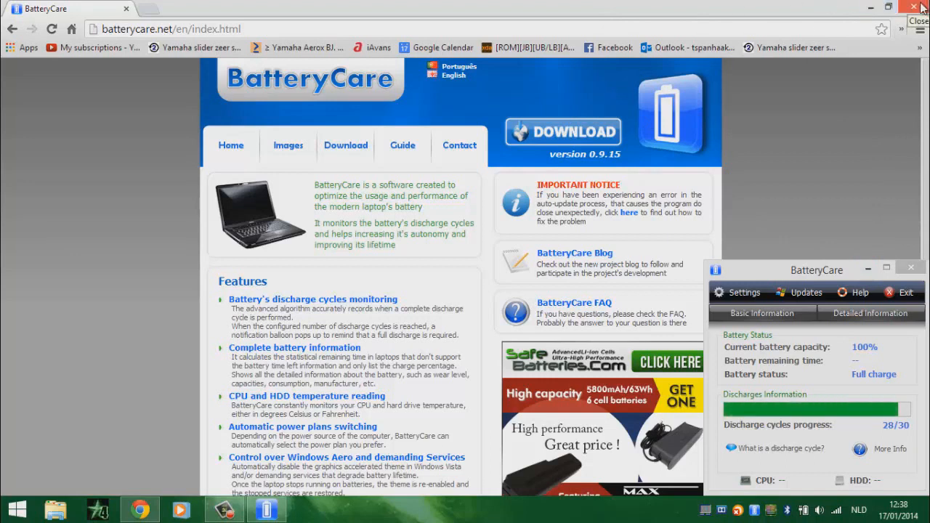